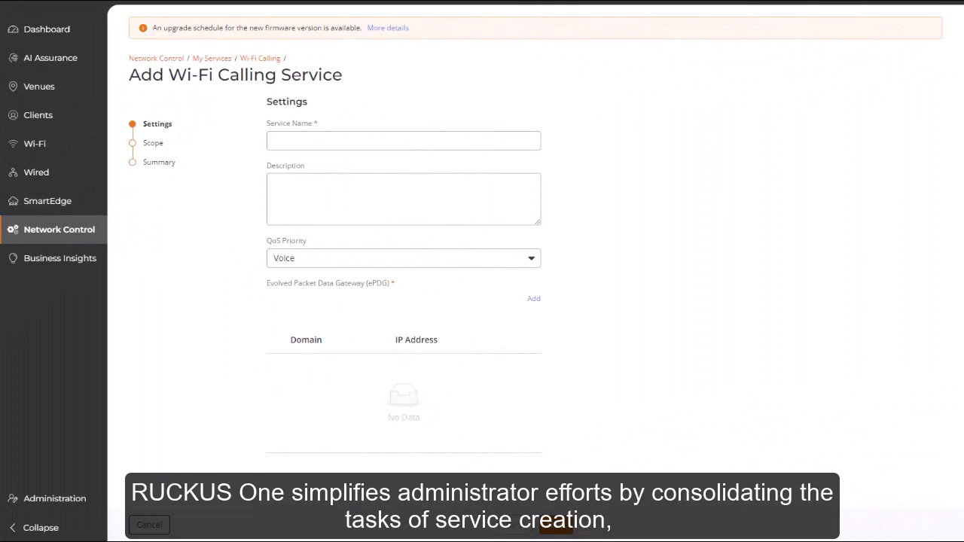
- From the Dashboard, reach the Service Catalog under Network Control and start adding a Wi-Fi Calling service
left_click(533, 298)
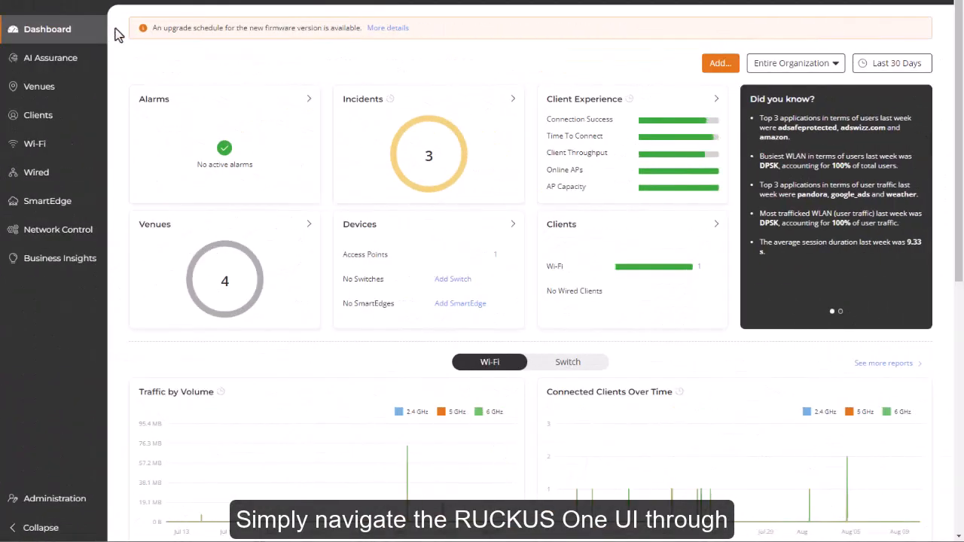
mouse_move(117, 89)
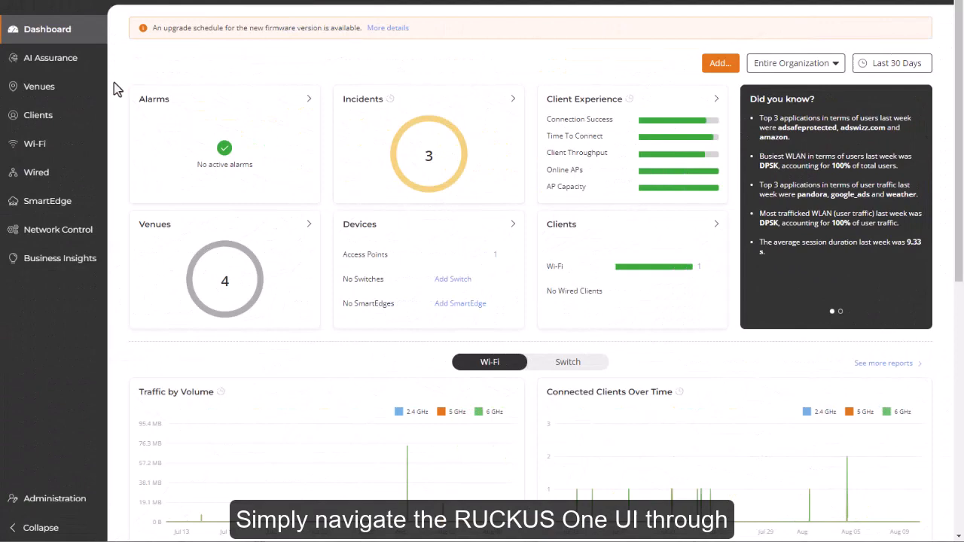
left_click(57, 229)
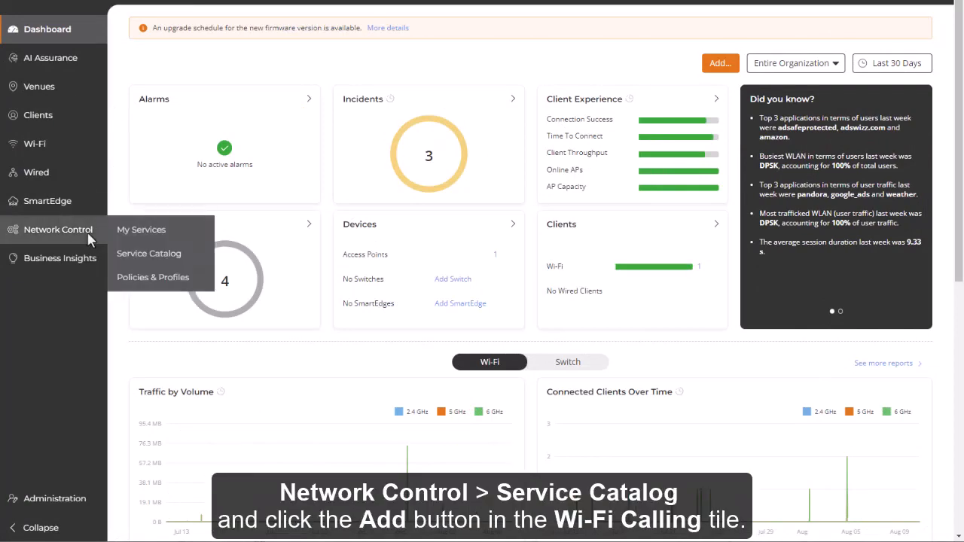
left_click(147, 253)
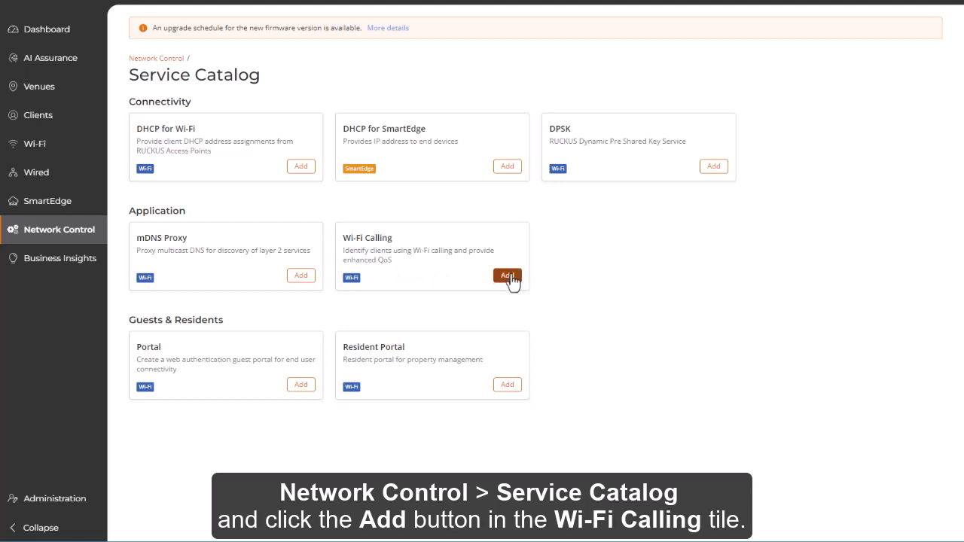
left_click(506, 275)
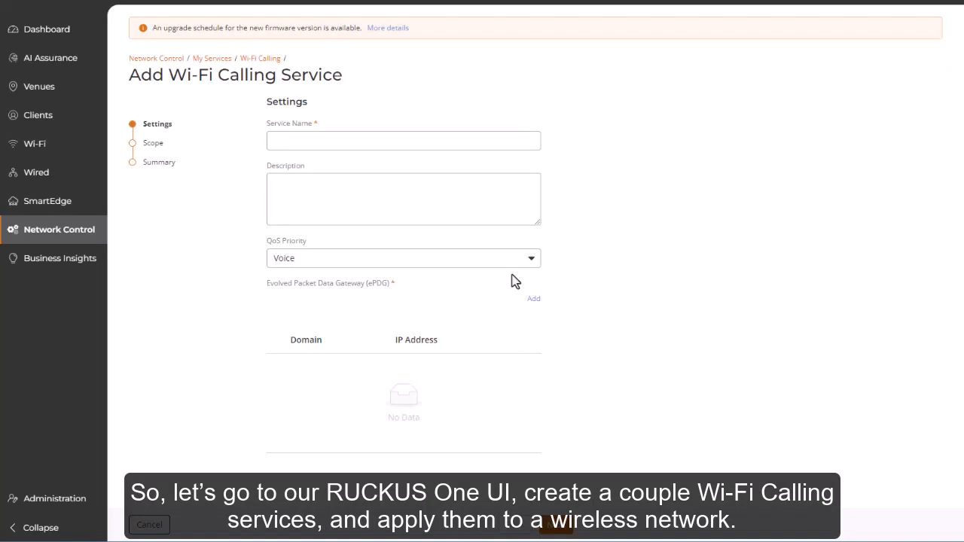
mouse_move(524, 281)
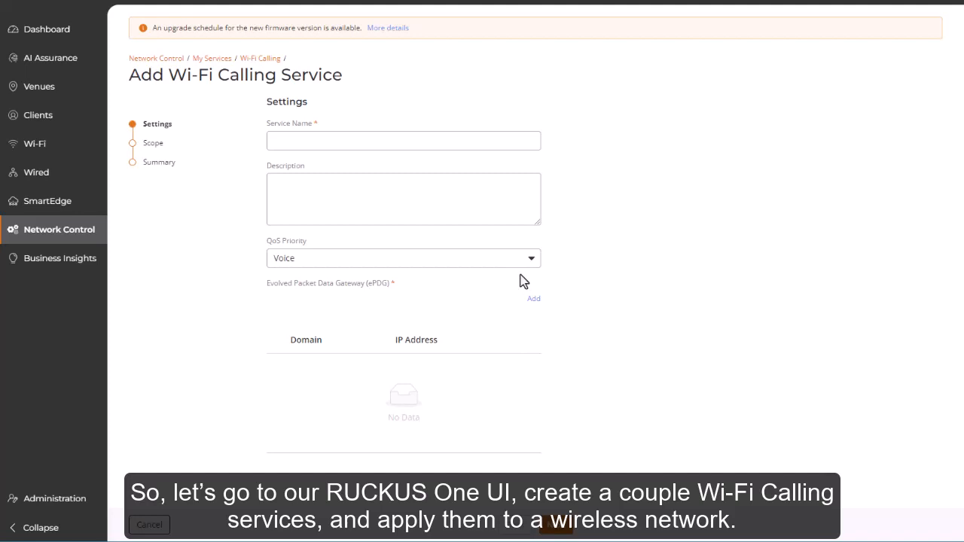
mouse_move(550, 265)
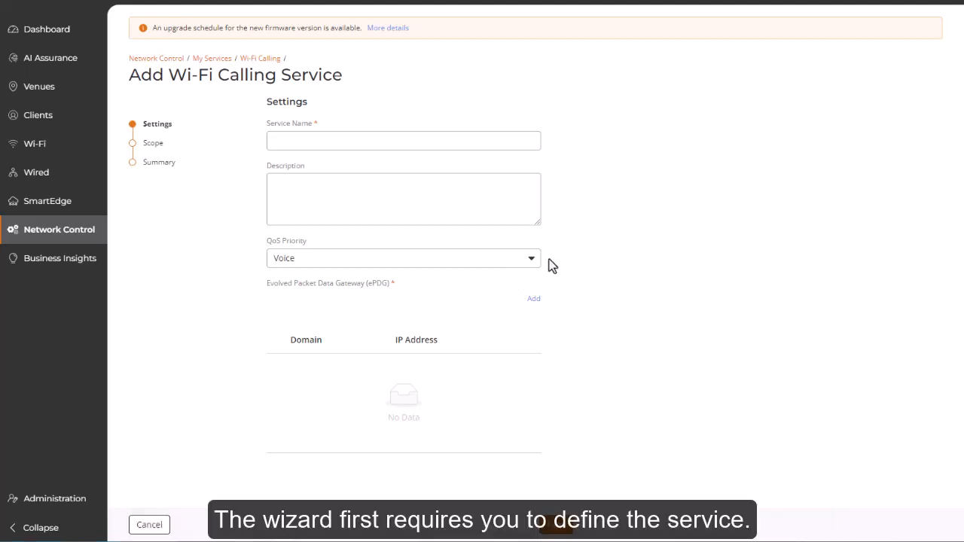
- Name the service 'Voice', keep QoS priority Voice, and begin adding an evolved packet data gateway
left_click(404, 142)
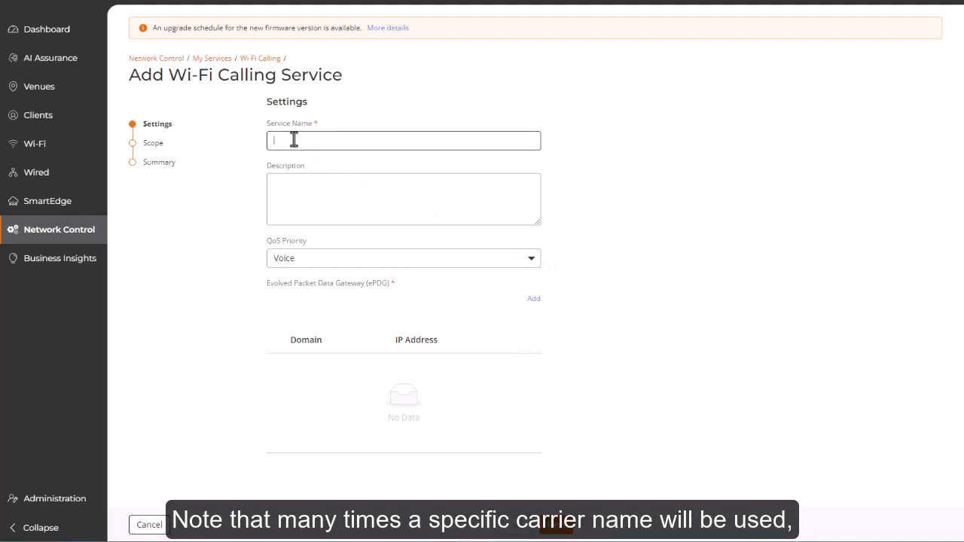
type("Voice")
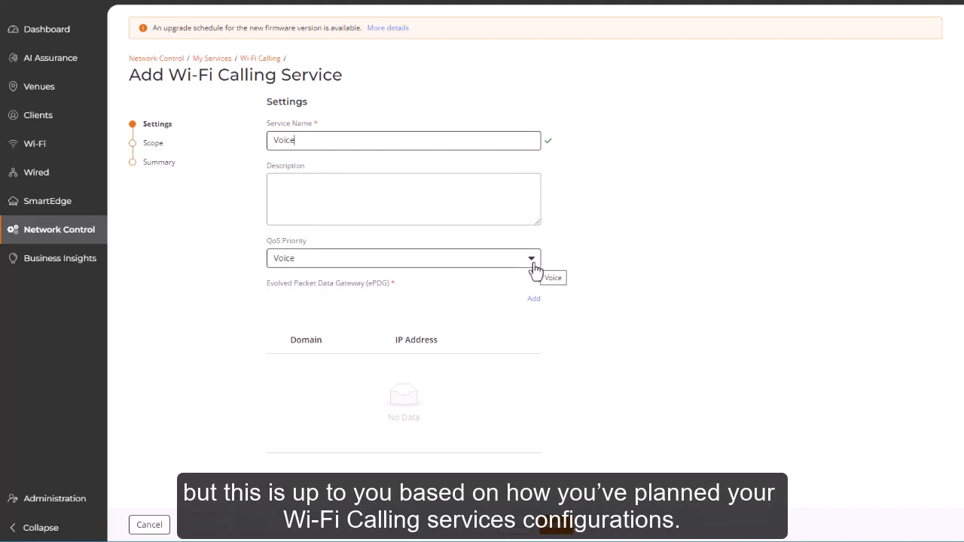
left_click(532, 257)
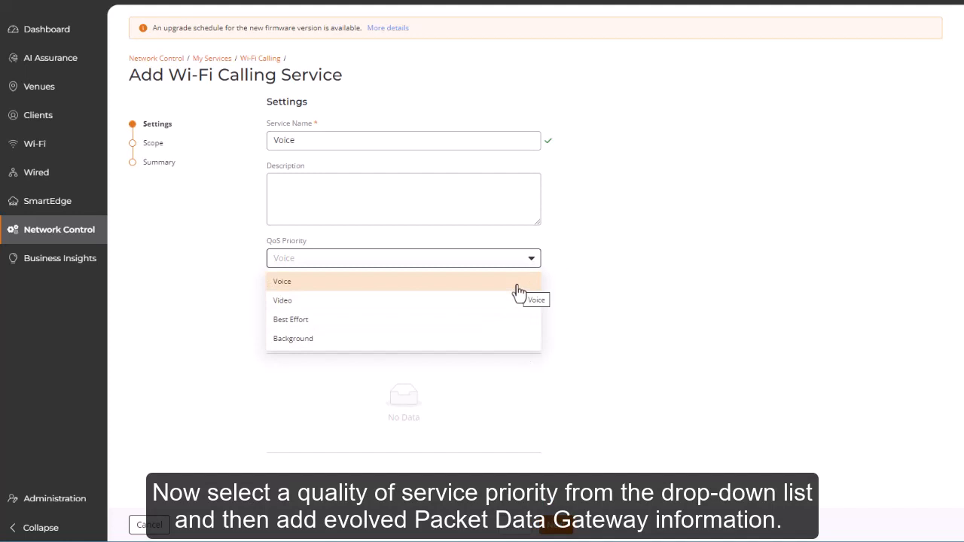
left_click(282, 282)
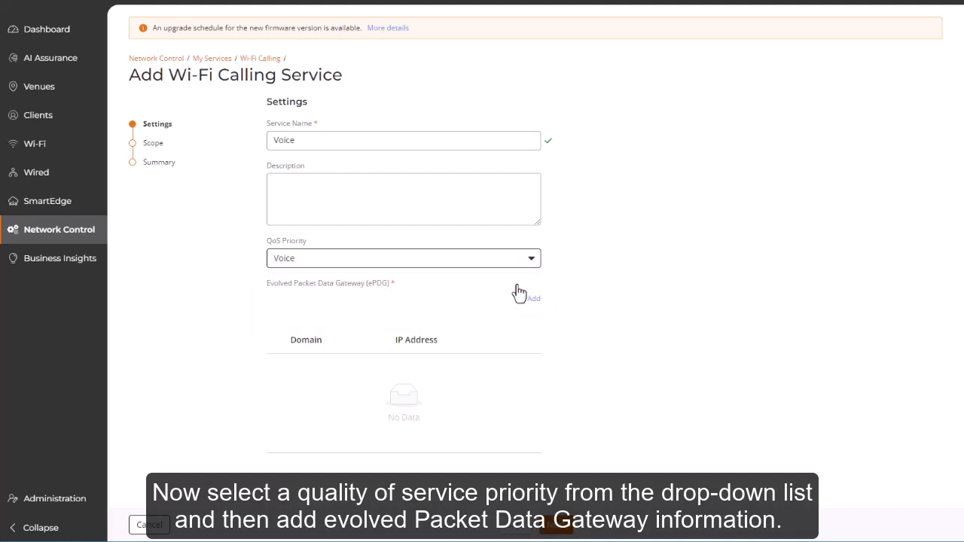
mouse_move(545, 300)
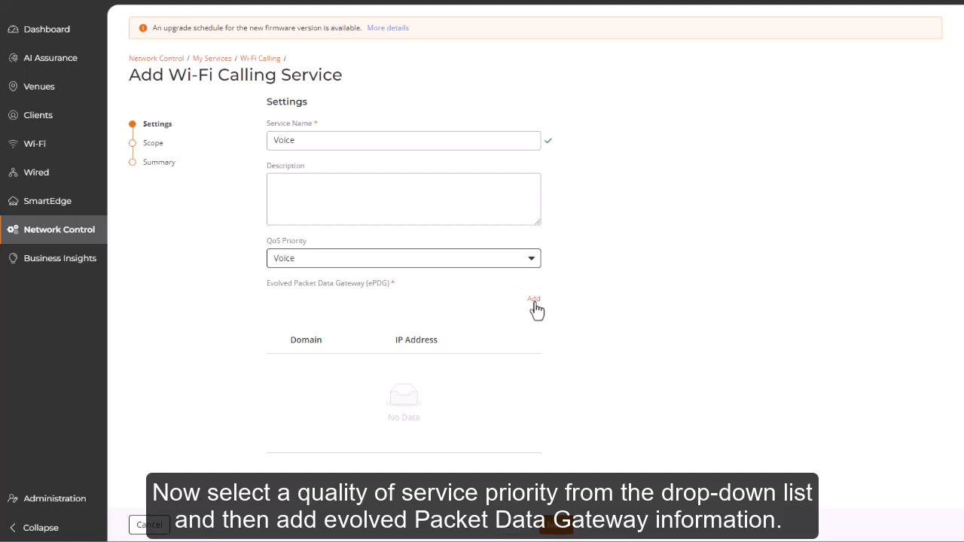
left_click(533, 298)
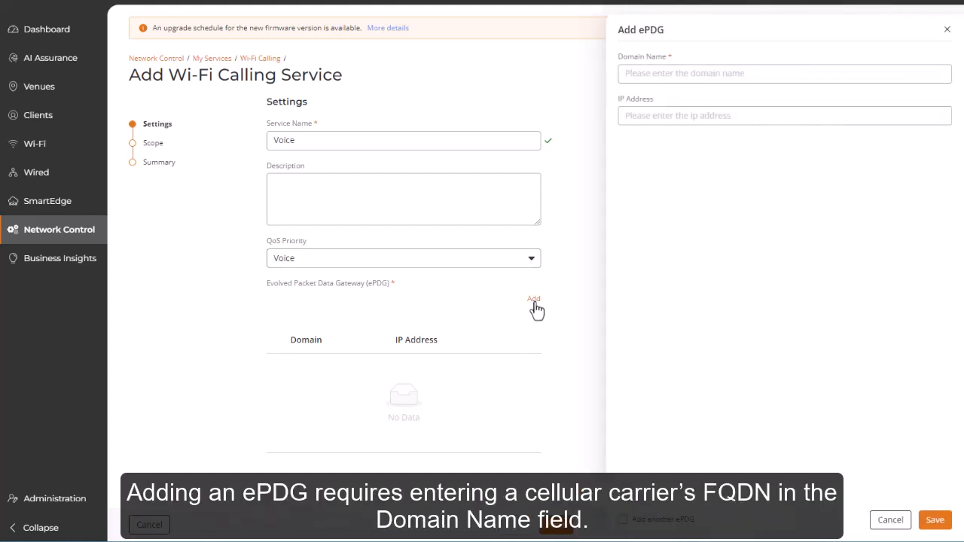
mouse_move(609, 171)
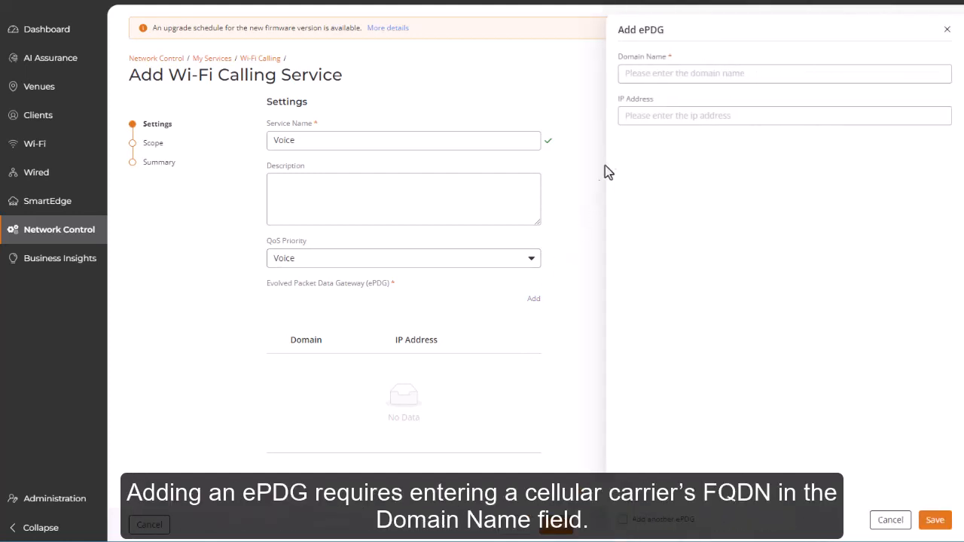
- Fill in epdg.epc.att.net as the ePDG domain name, leaving the IP address blank
left_click(783, 72)
type("epdg")
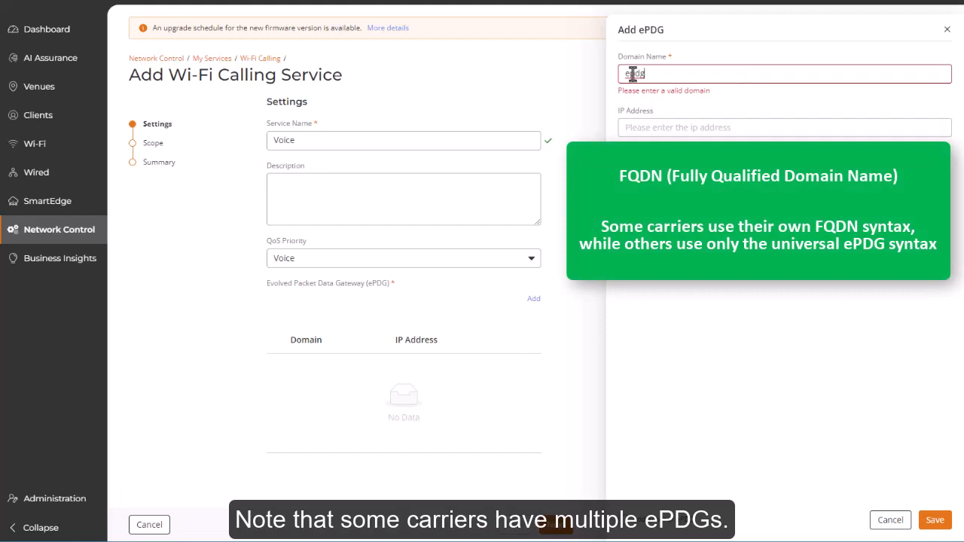
type(".ep")
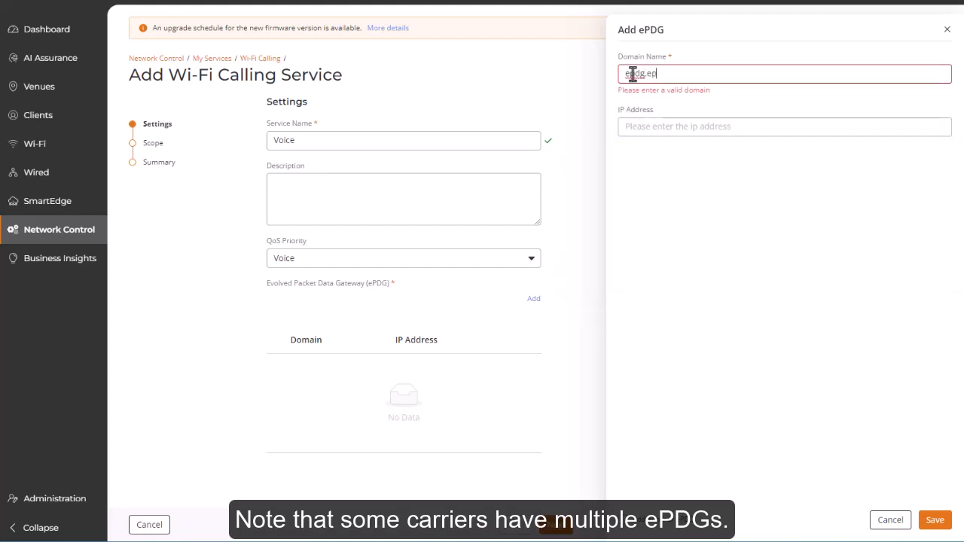
type("c.att.net")
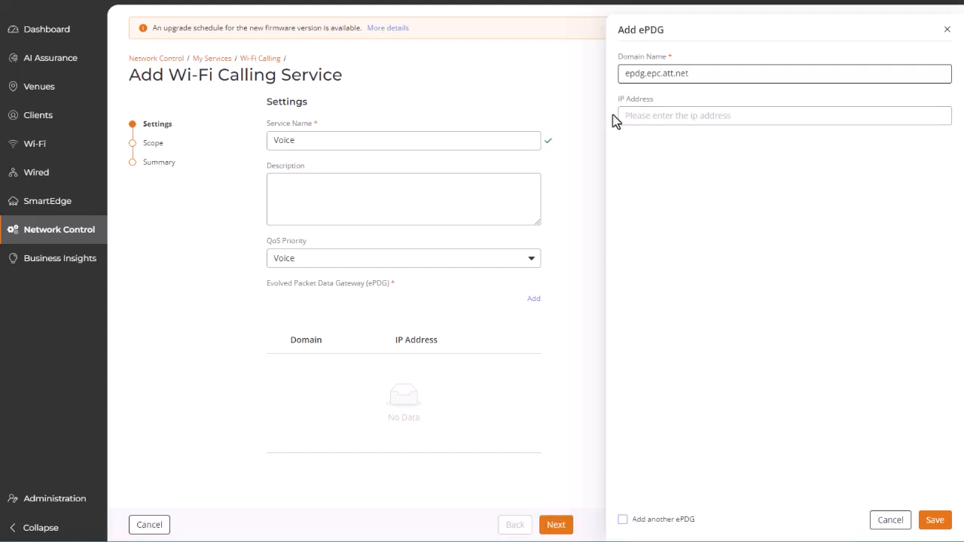
left_click(783, 114)
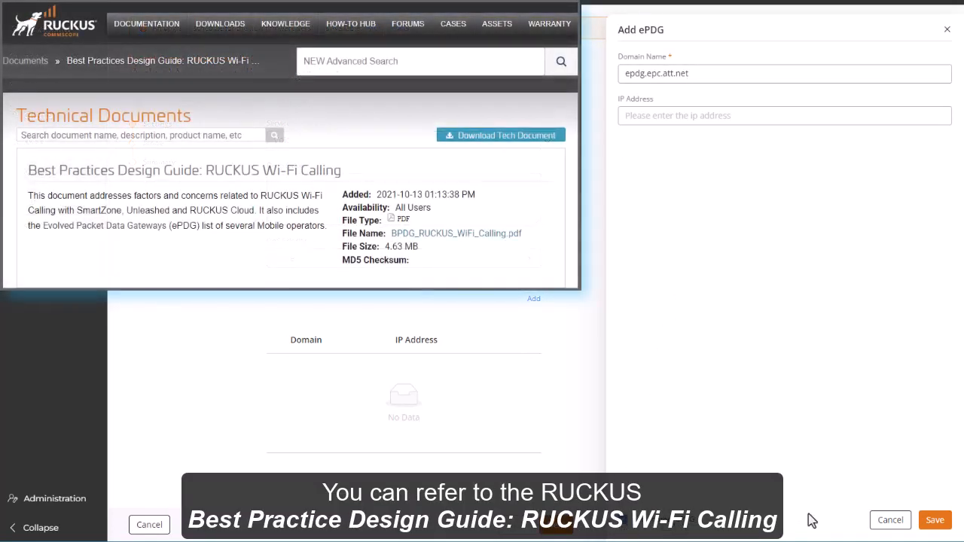
- Save the att.net and wo.vzwwo.com gateways and enter ss.epdg.epc.mnc260.mcc310.pub.3gppnetwork.org as the third
left_click(934, 520)
type("wo.vzwwo.com")
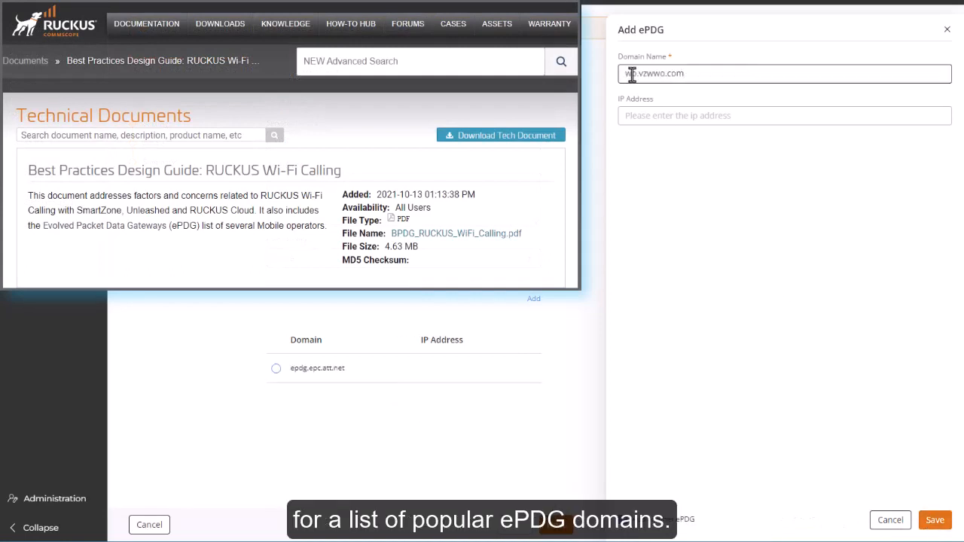
left_click(934, 520)
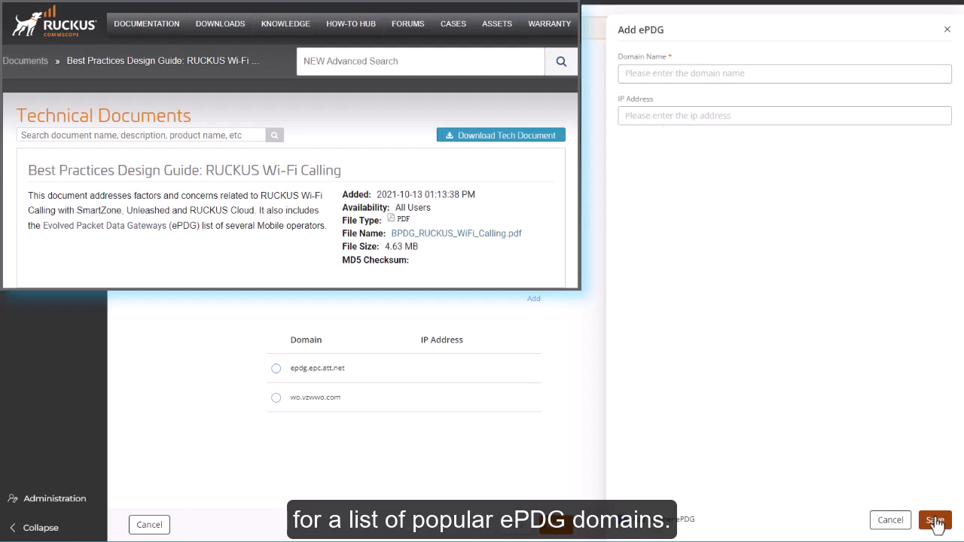
left_click(784, 72)
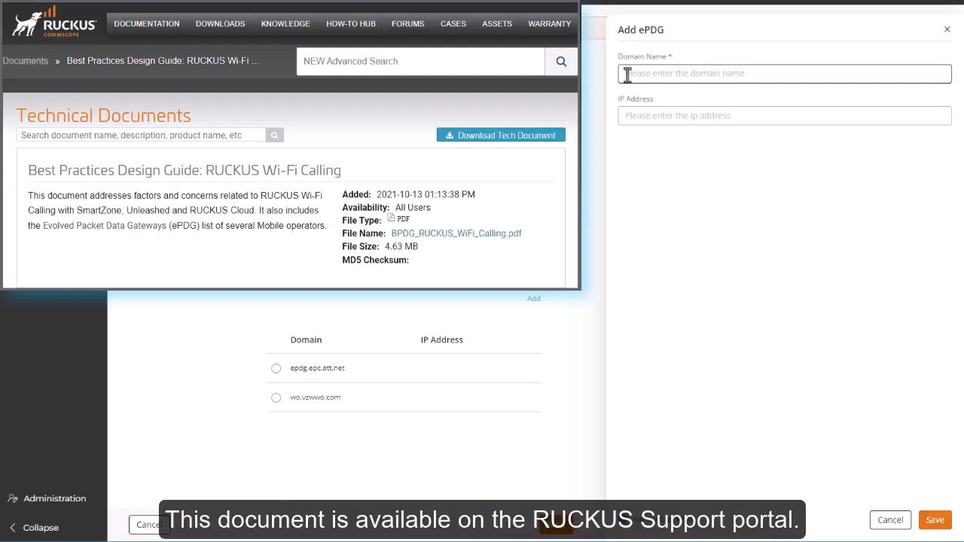
type("ss.epdg.epc.mnc260.mcc310.pub.3gppnetwork.org")
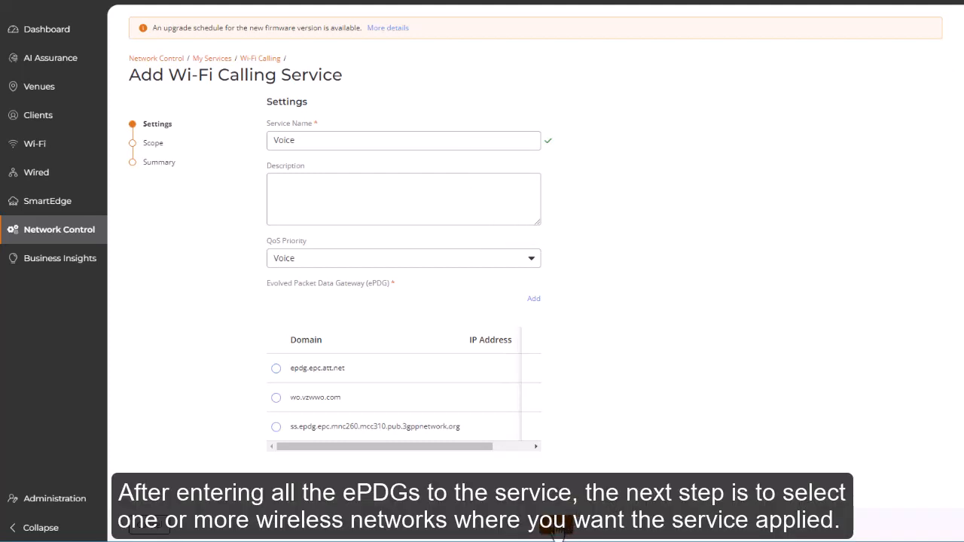
- Proceed through the Scope step without activating networks and finish adding the Voice service profile
left_click(153, 142)
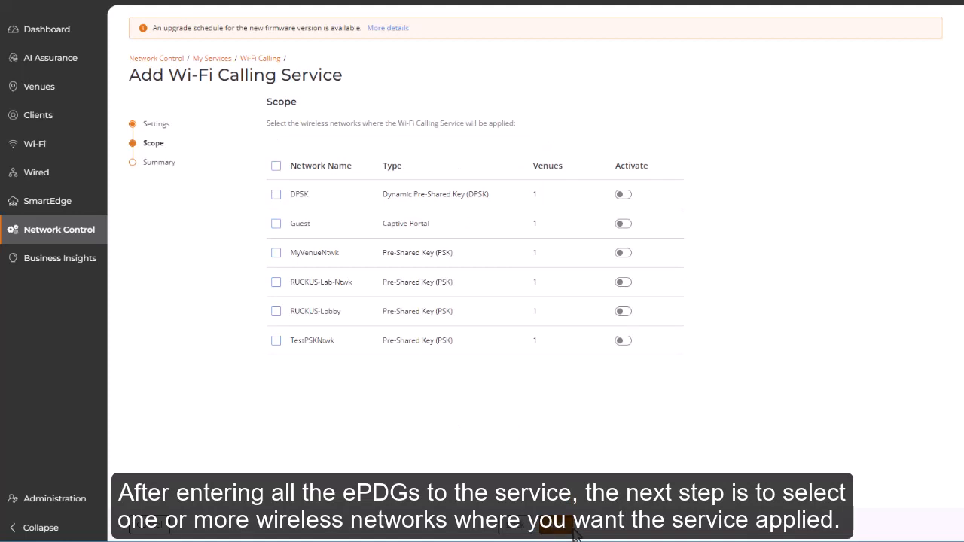
mouse_move(654, 345)
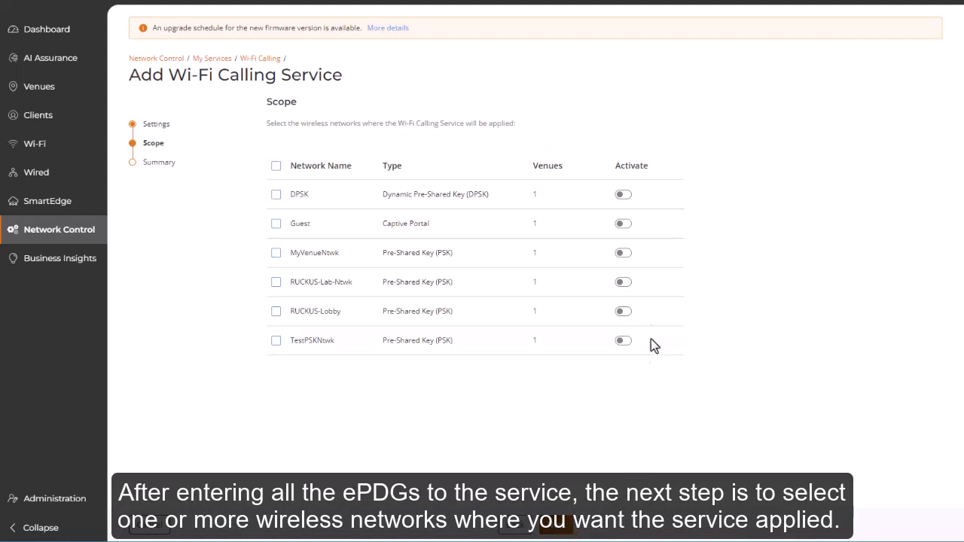
mouse_move(639, 229)
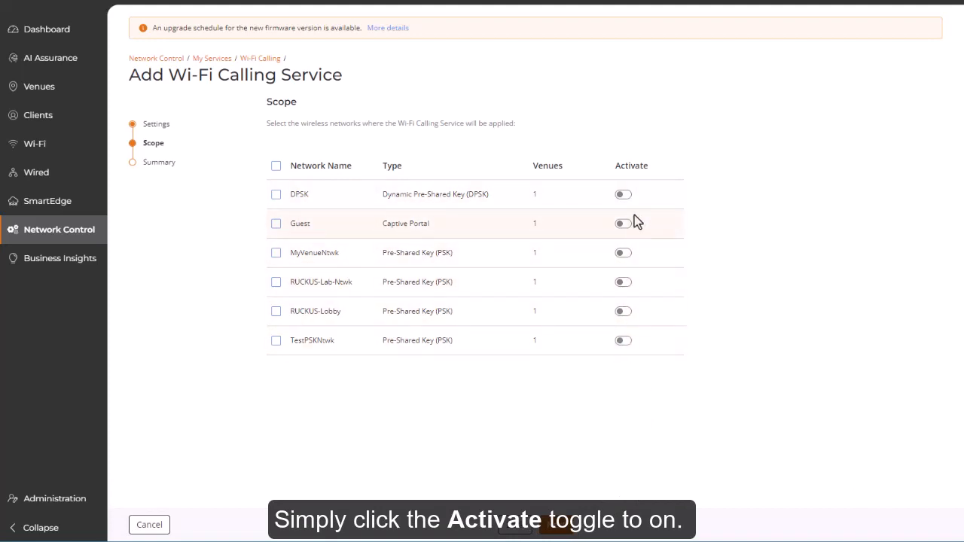
left_click(623, 192)
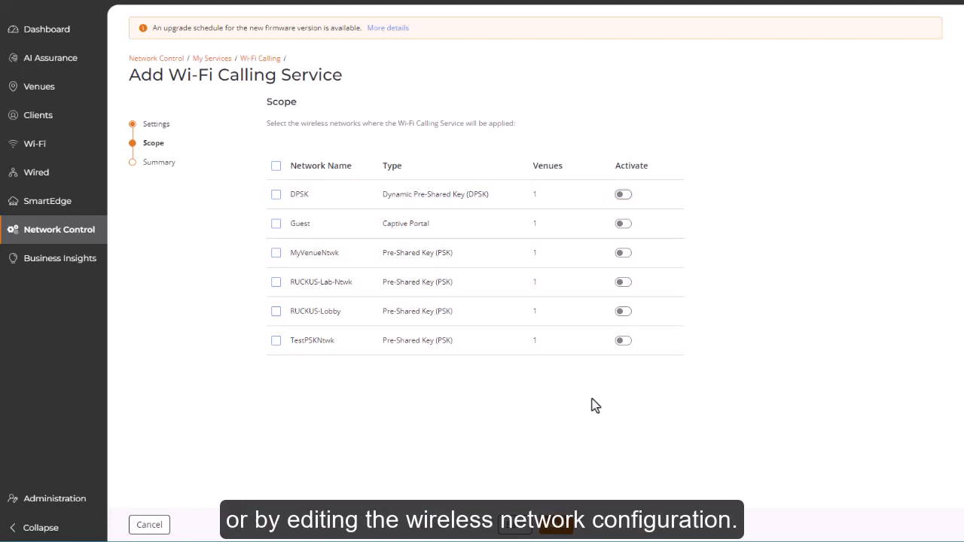
left_click(554, 524)
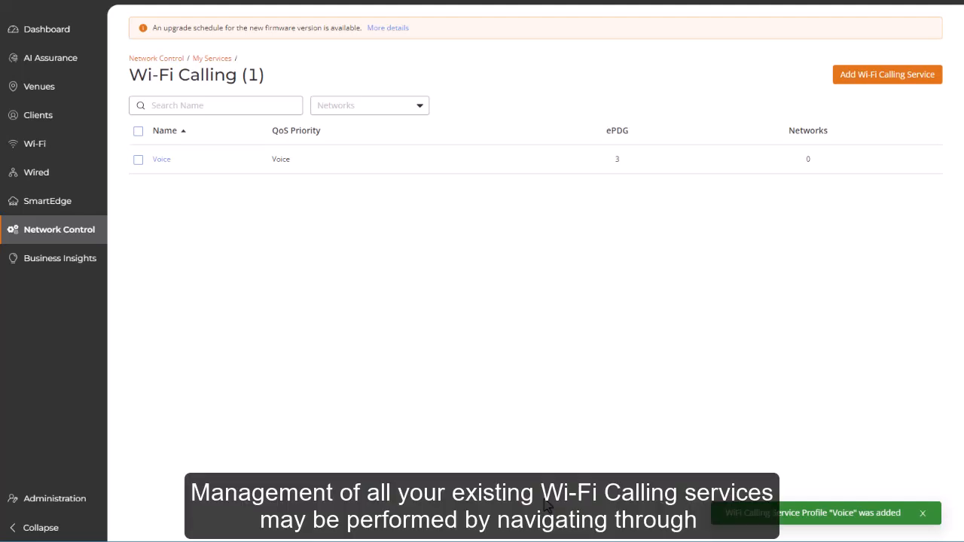
mouse_move(202, 307)
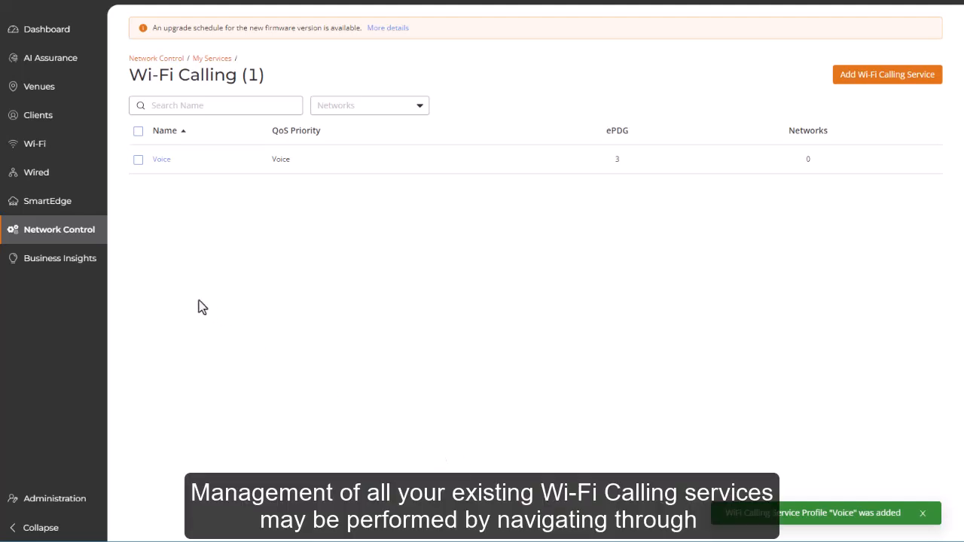
left_click(59, 229)
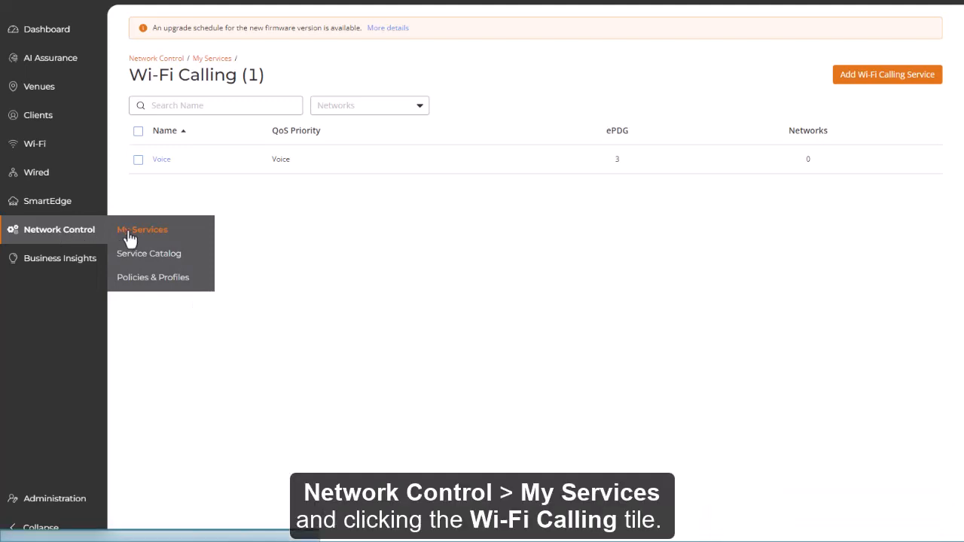
left_click(142, 229)
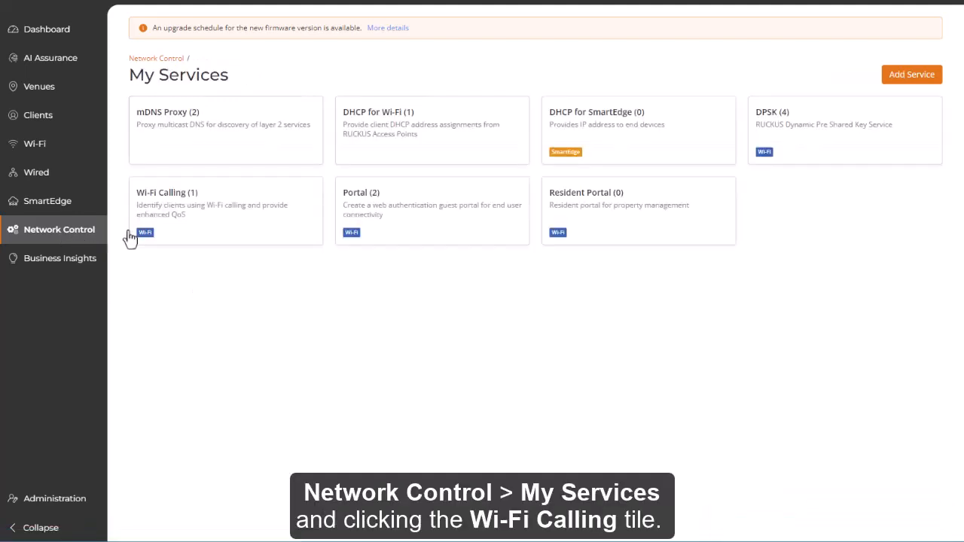
left_click(226, 203)
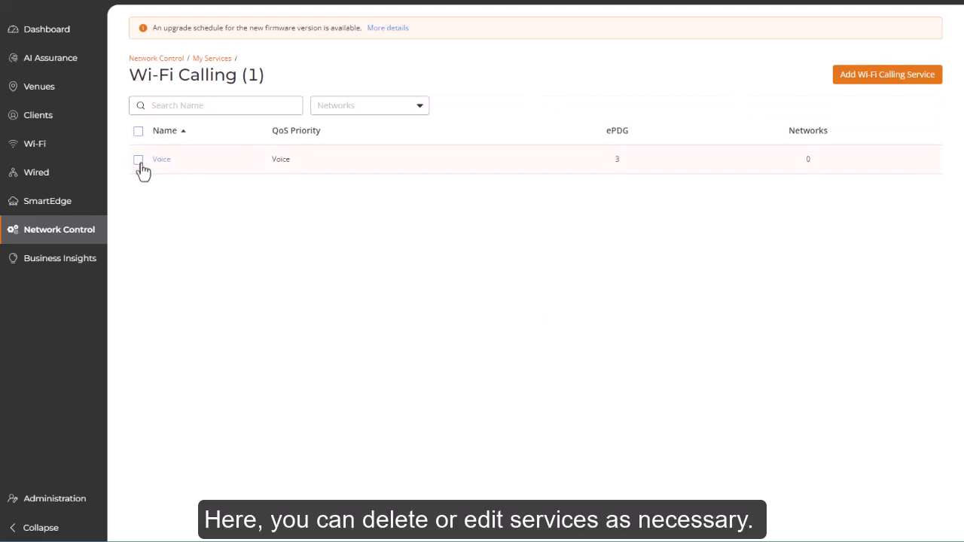
left_click(139, 160)
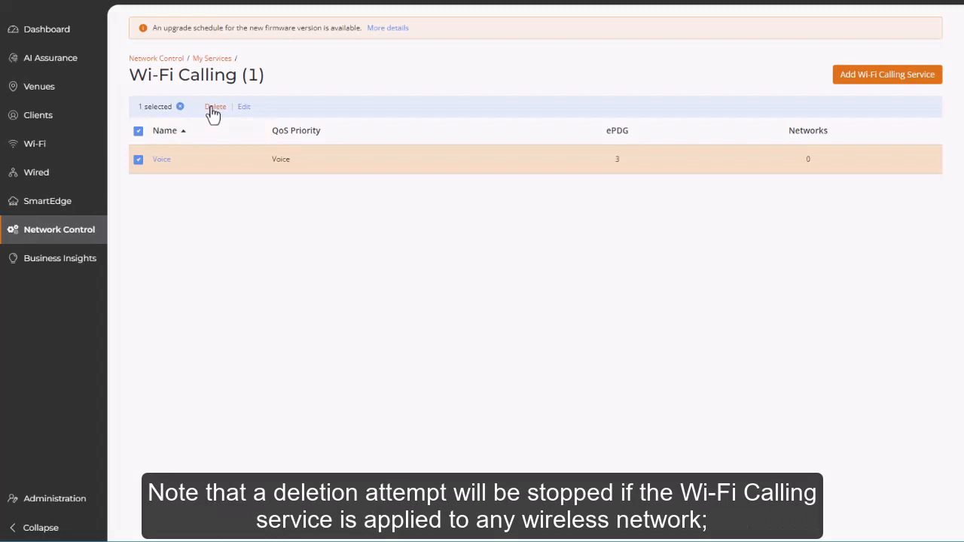
left_click(214, 106)
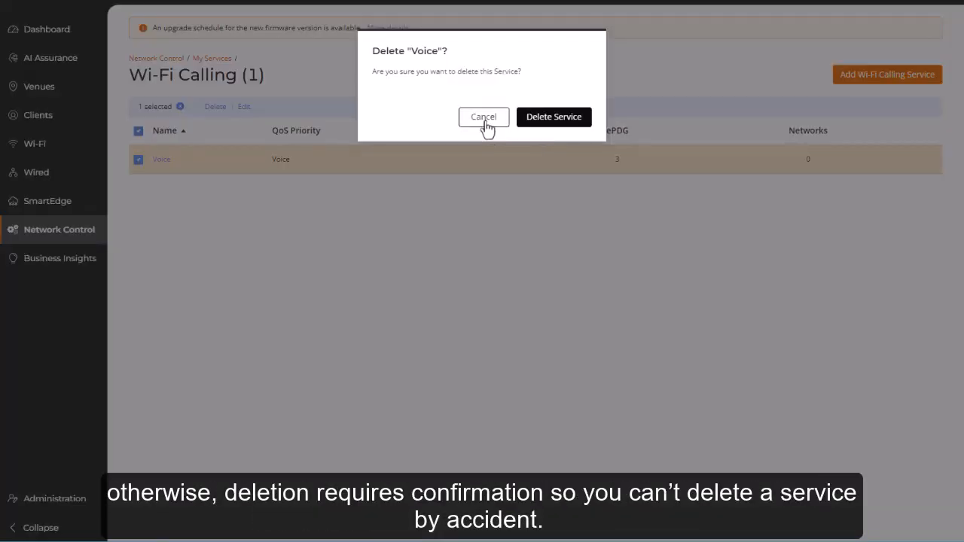
left_click(483, 117)
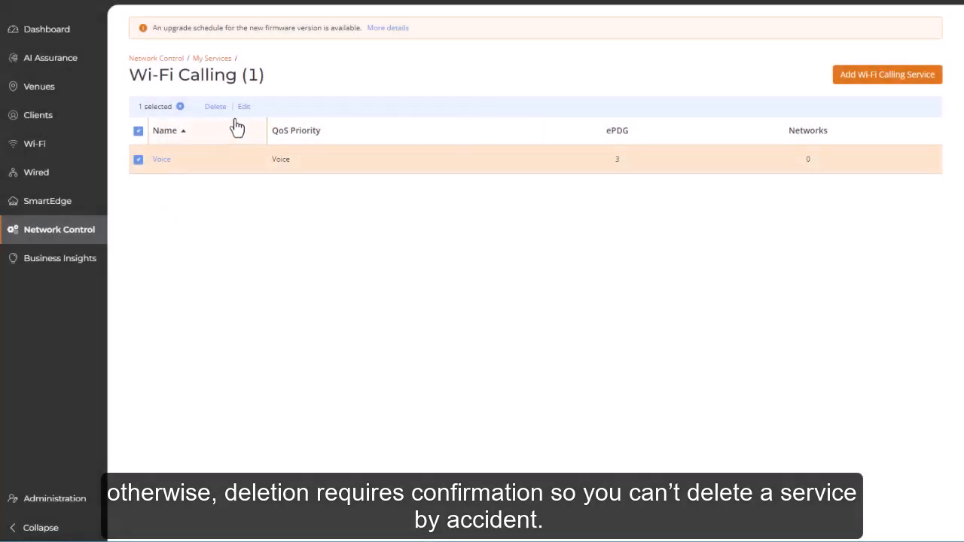
left_click(244, 106)
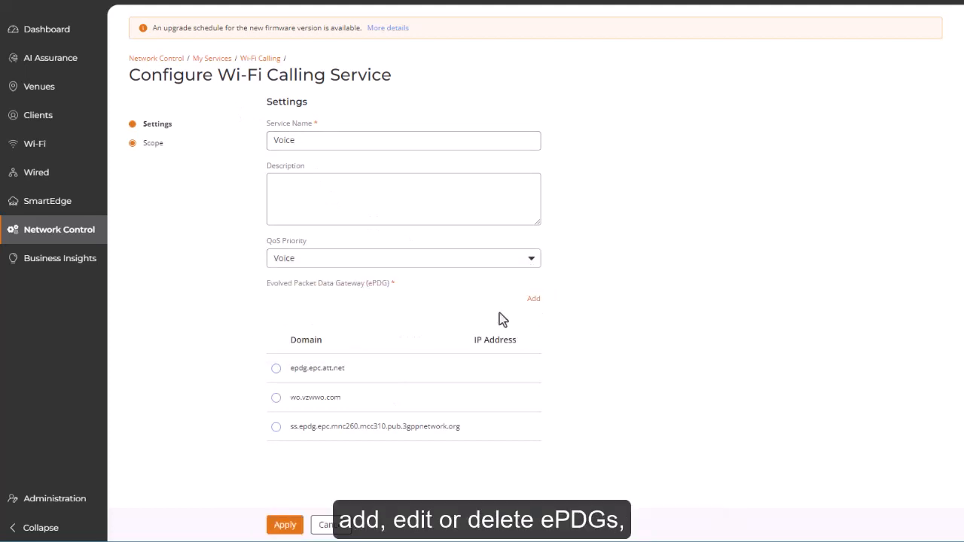
left_click(276, 368)
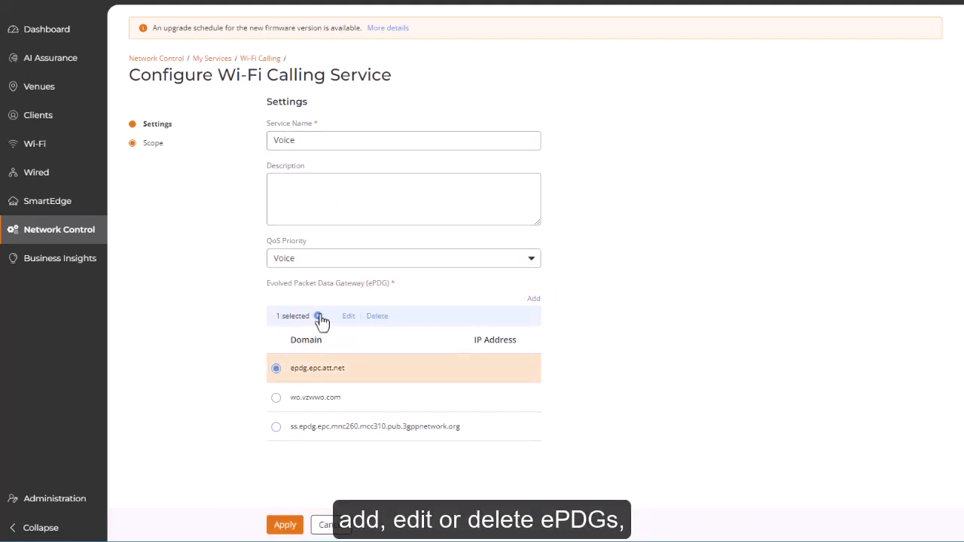
left_click(153, 143)
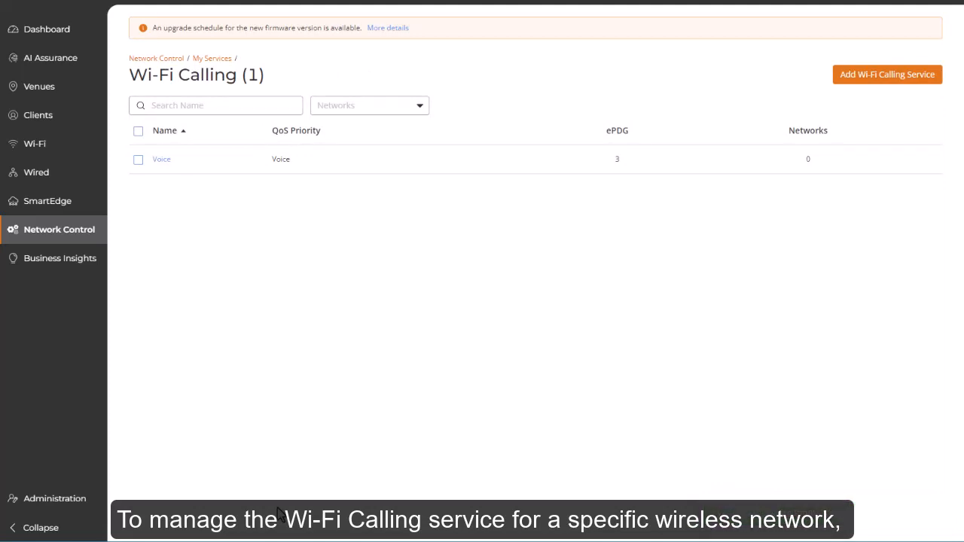
left_click(35, 143)
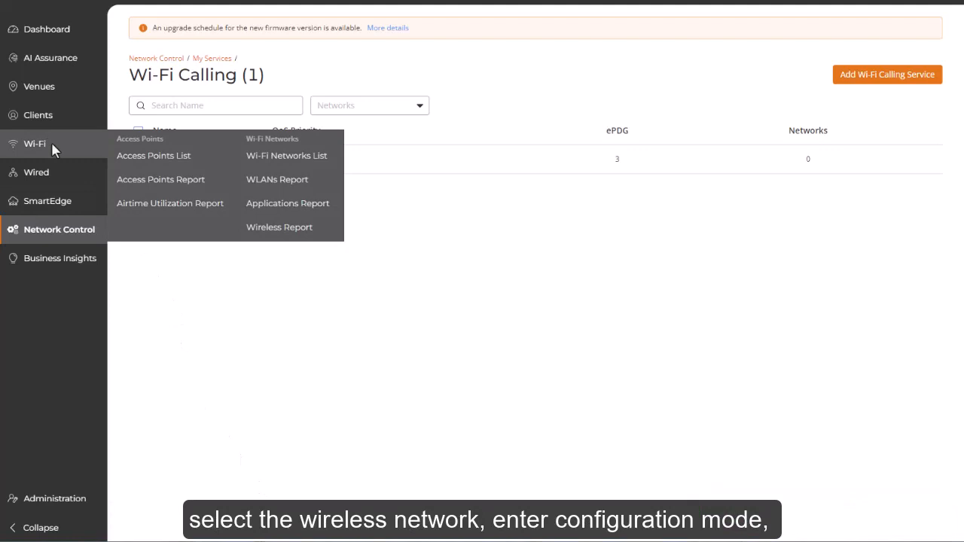
- Edit the Wi-Fi network described as Using R510 AP and show its Network Control settings
left_click(286, 155)
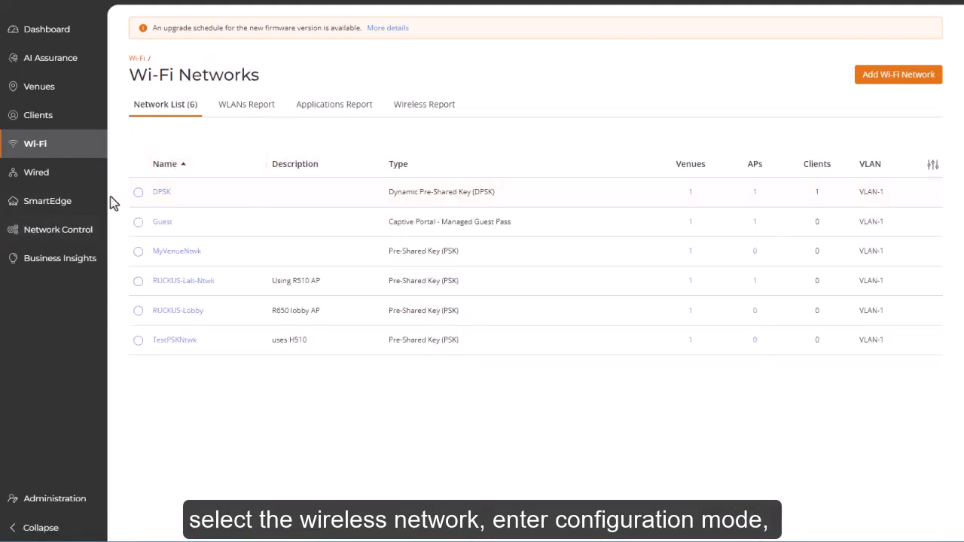
left_click(138, 280)
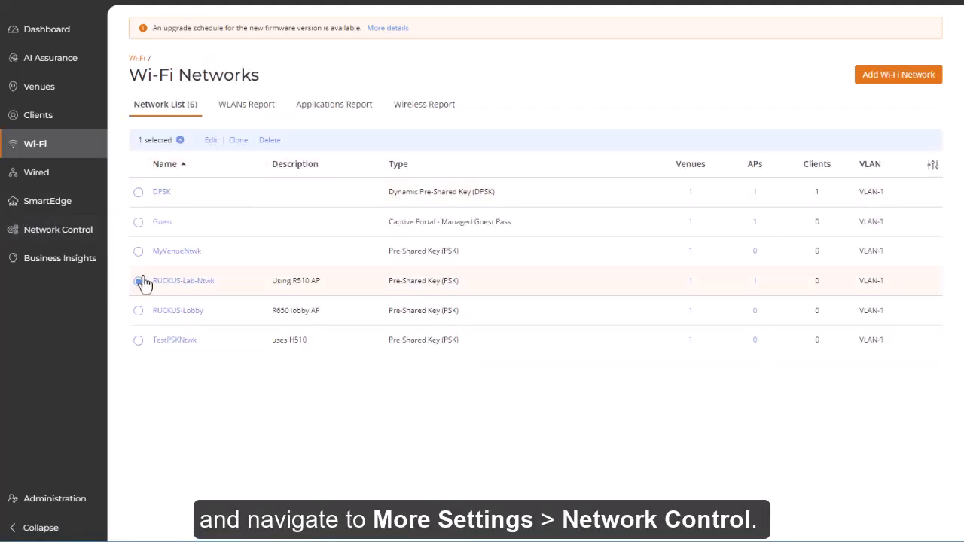
left_click(211, 140)
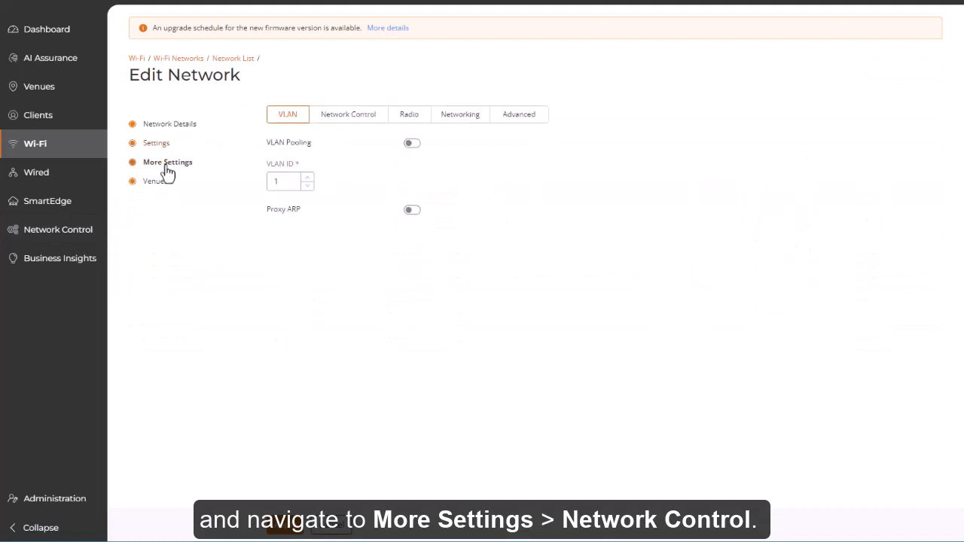
left_click(348, 114)
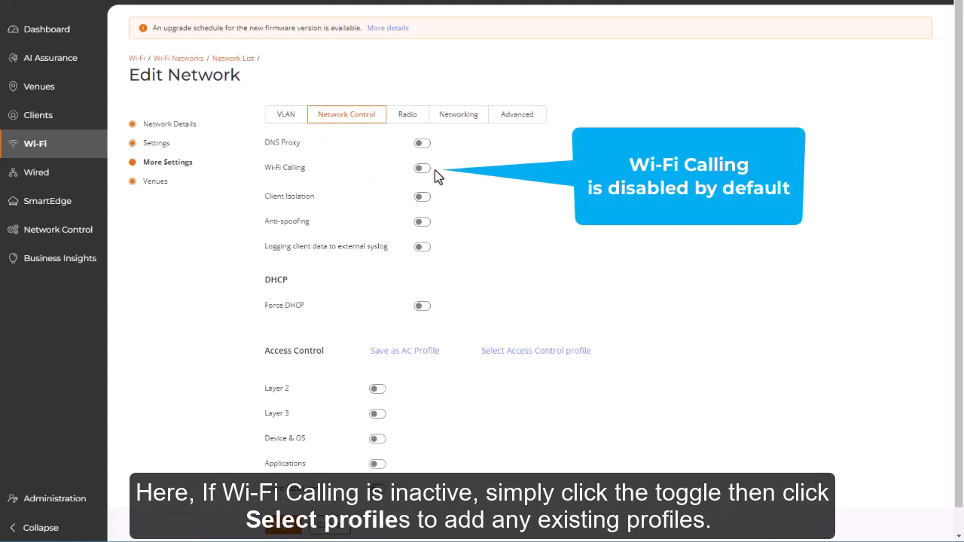
- Switch Wi-Fi Calling on for the network with the Voice and Video profiles selected and saved
left_click(422, 169)
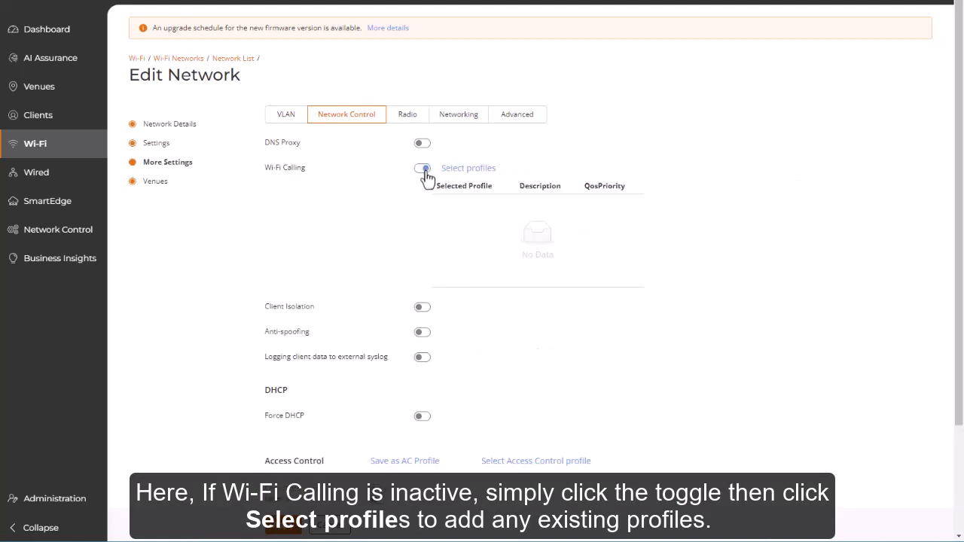
left_click(467, 167)
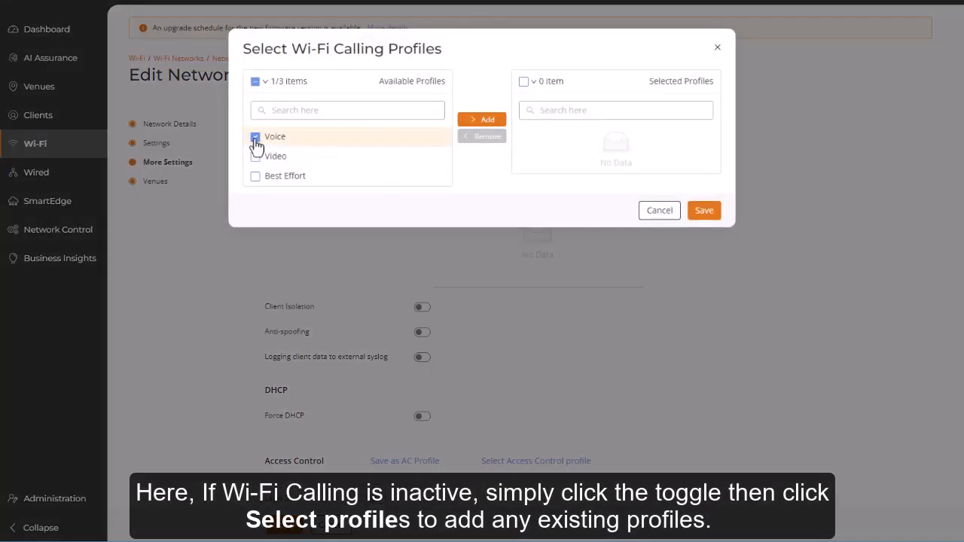
left_click(482, 119)
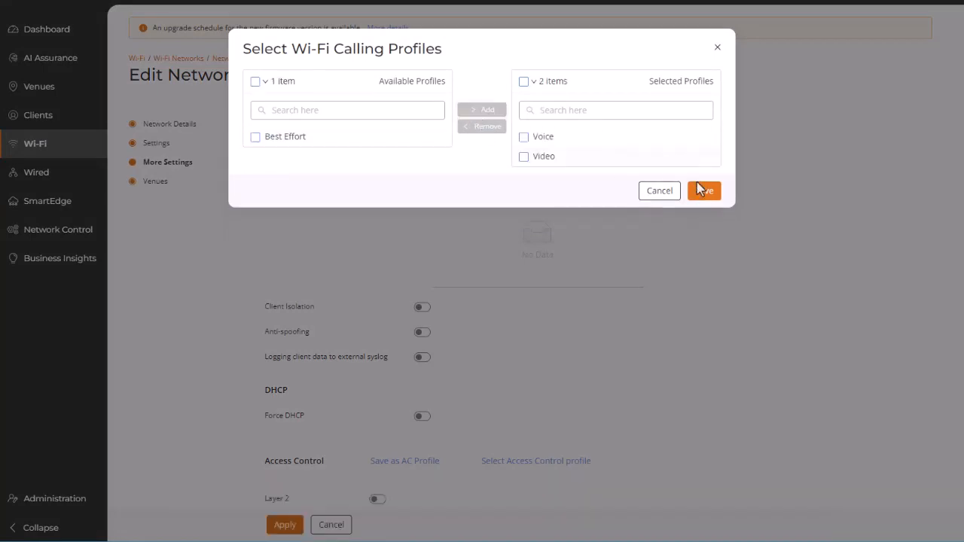
left_click(703, 190)
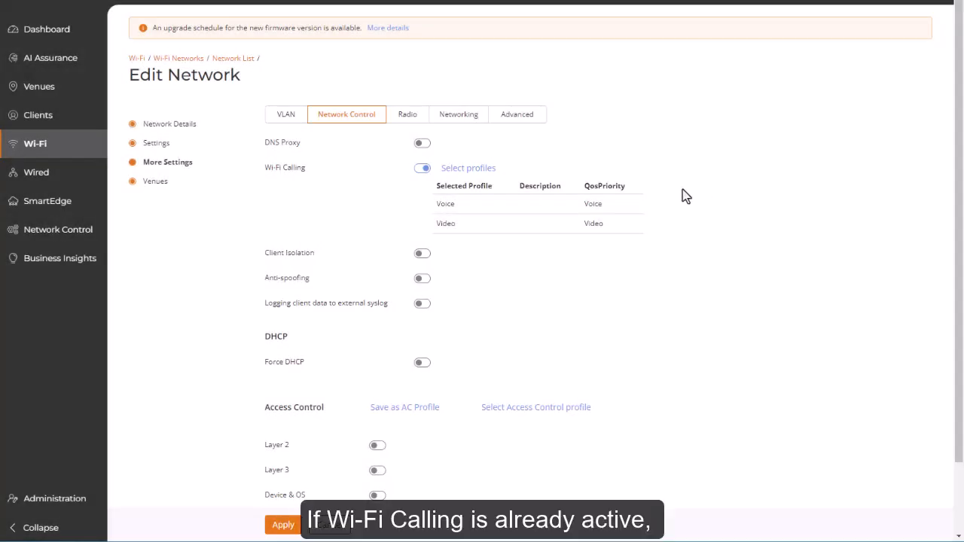
mouse_move(467, 169)
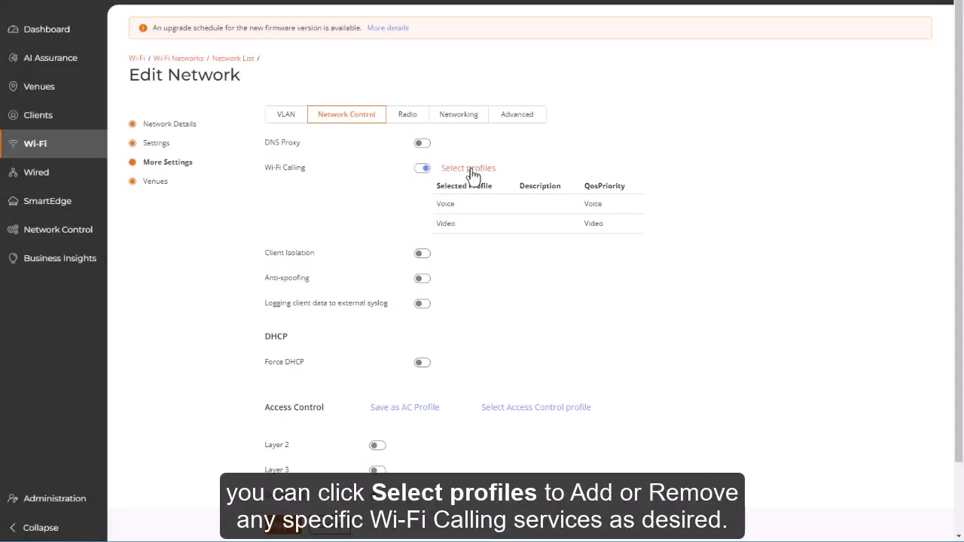
- Remove Video from the selected Wi-Fi Calling profiles, leaving only Voice, and apply the network settings
left_click(467, 169)
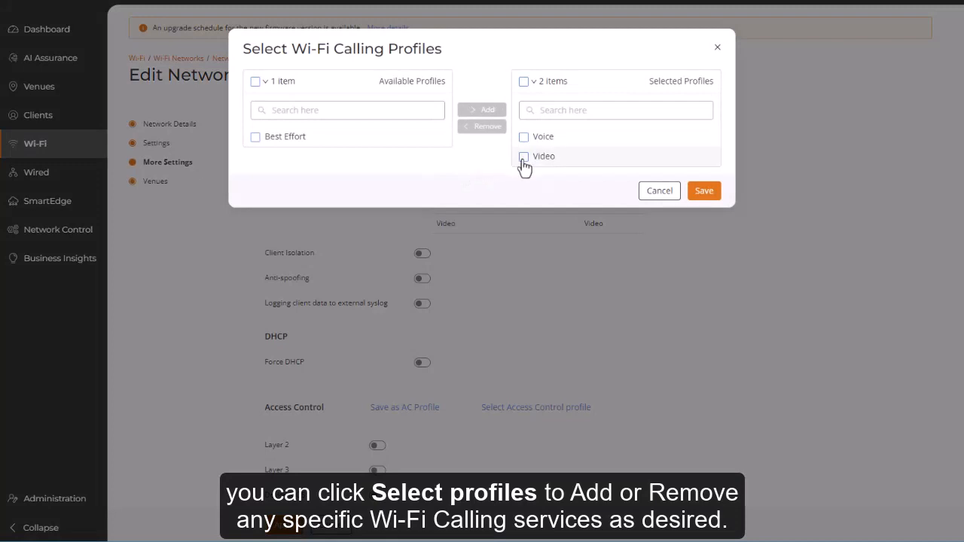
left_click(524, 155)
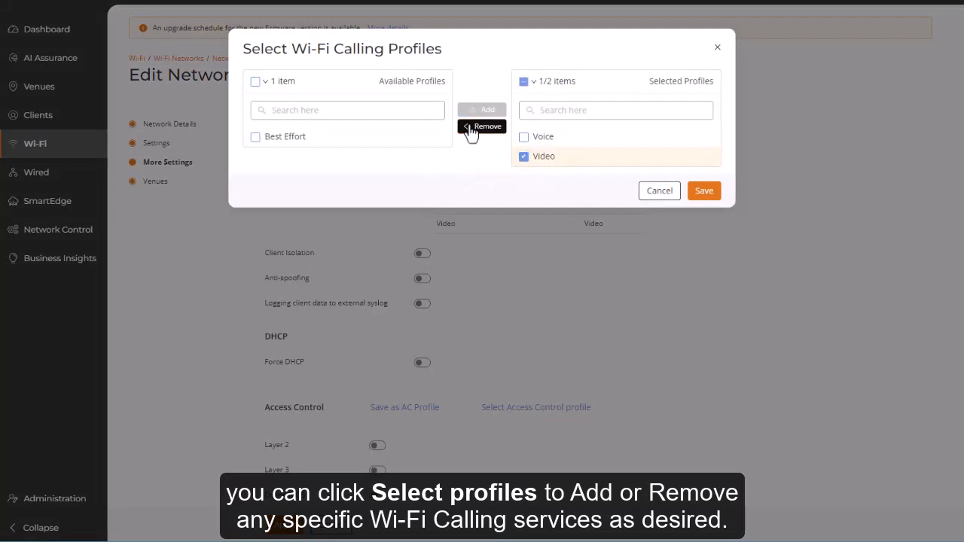
left_click(482, 126)
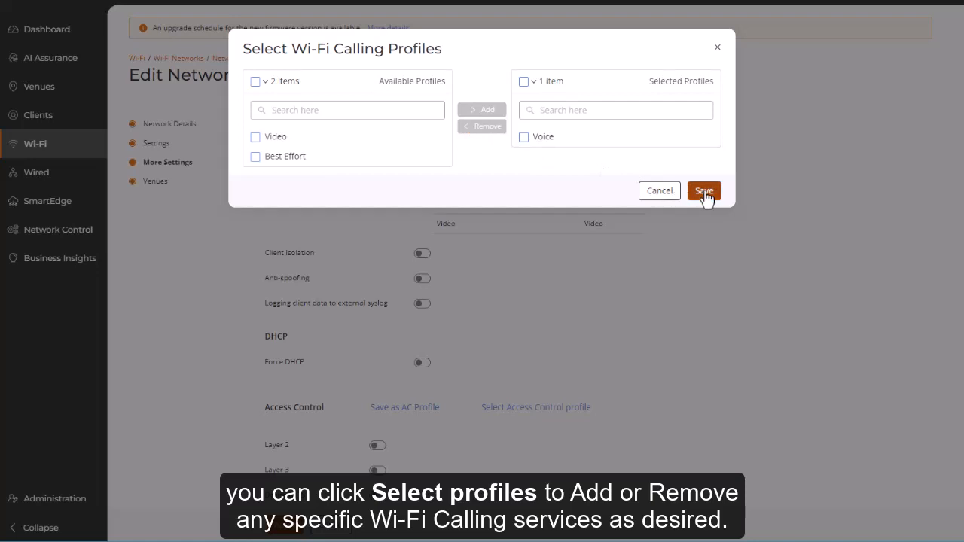
left_click(704, 190)
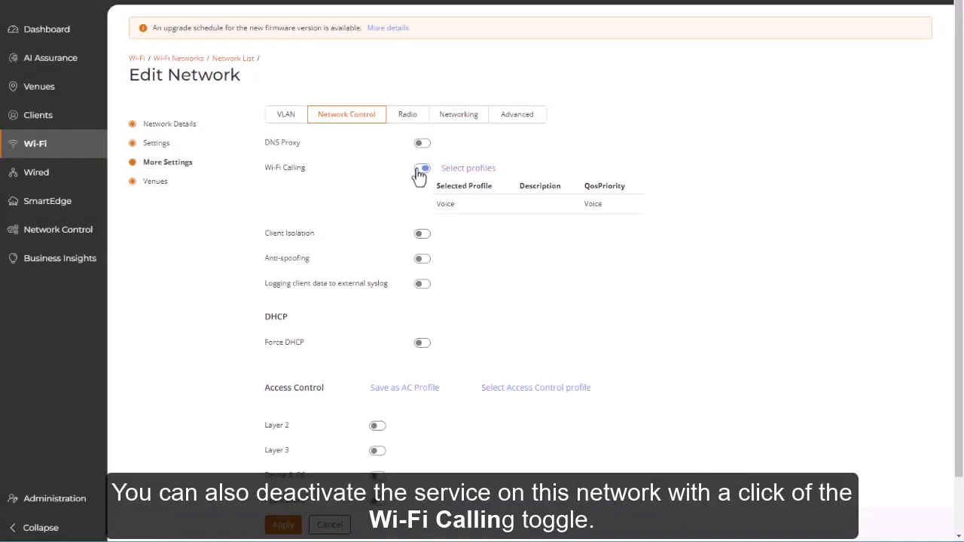
left_click(283, 524)
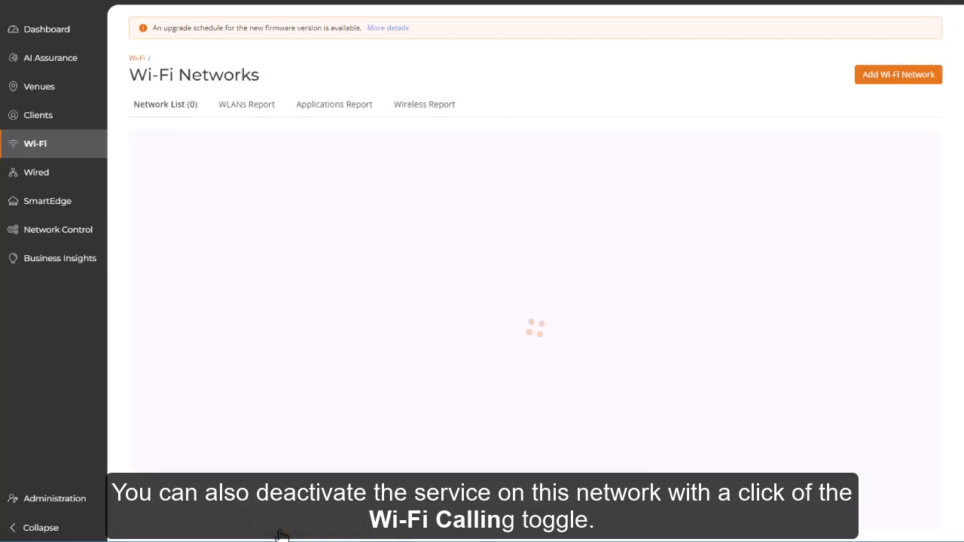